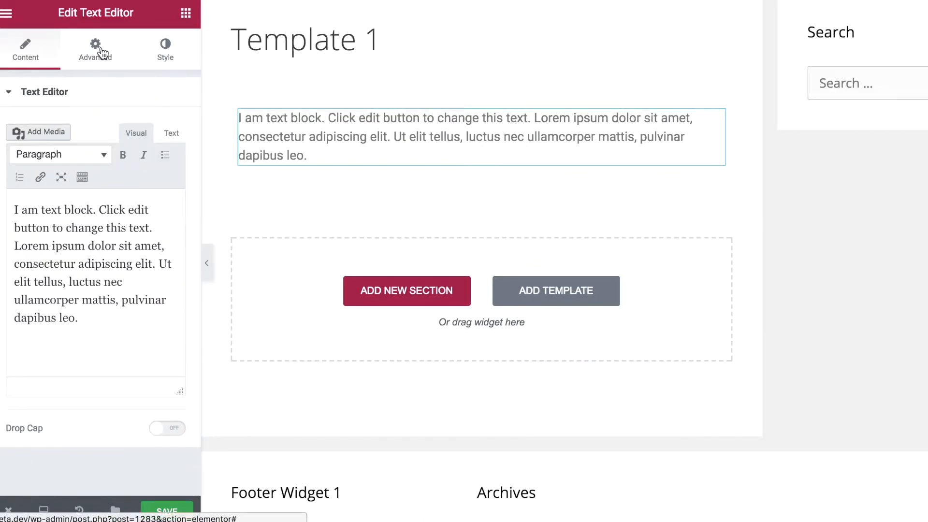
Add hide rules for the News category and a selected page to the text block
left_click(94, 49)
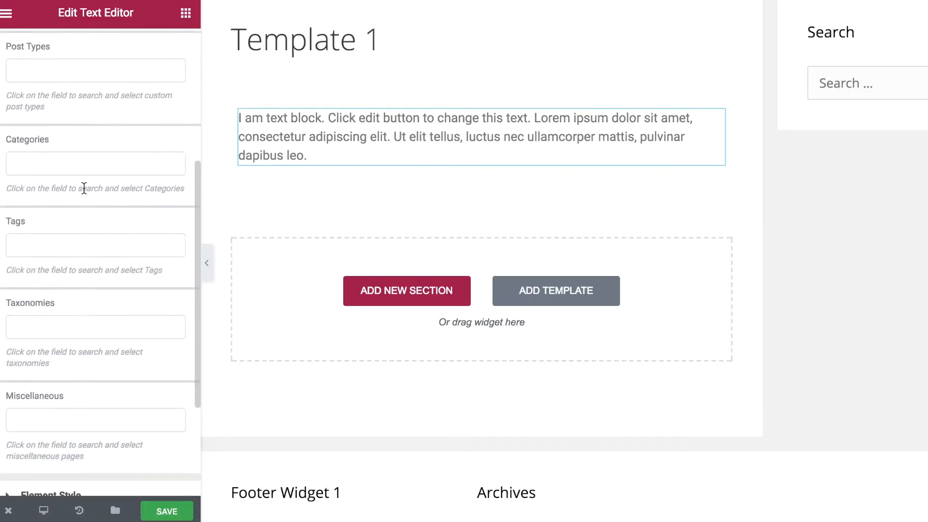
left_click(94, 164)
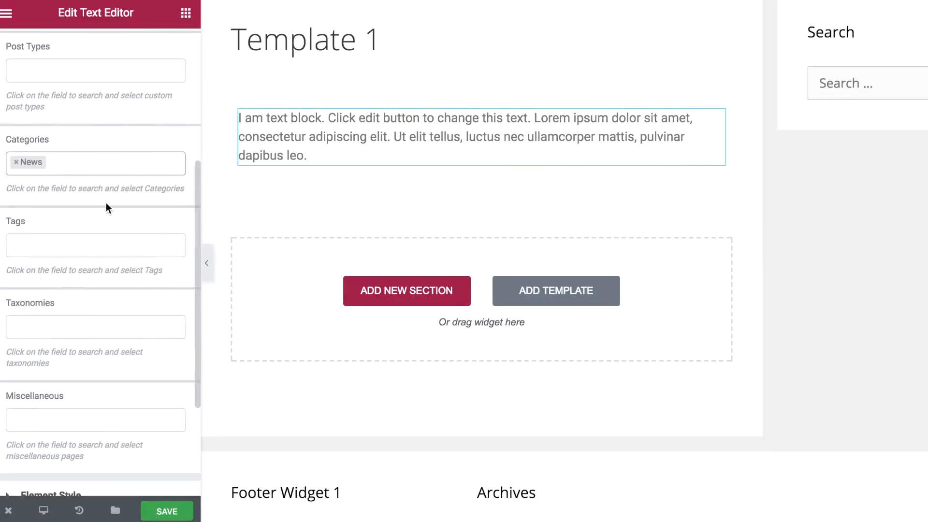
left_click(95, 109)
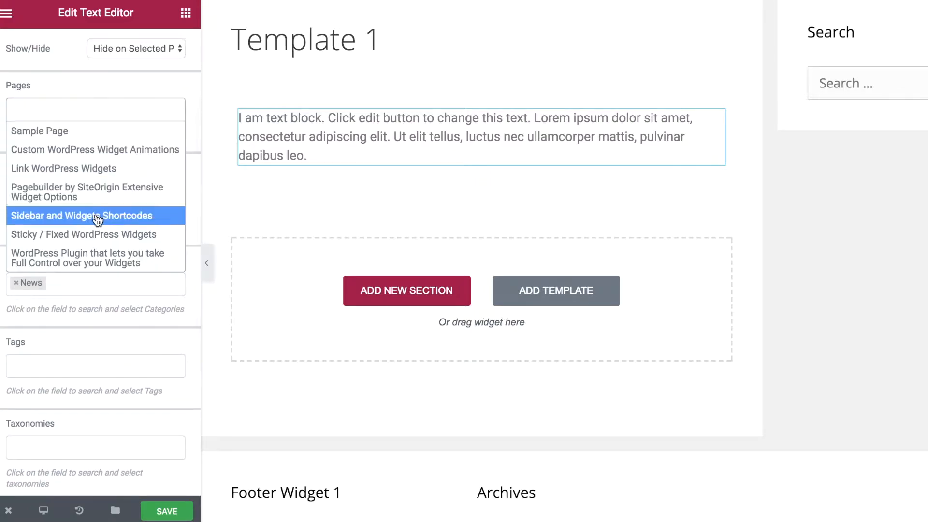
left_click(7, 13)
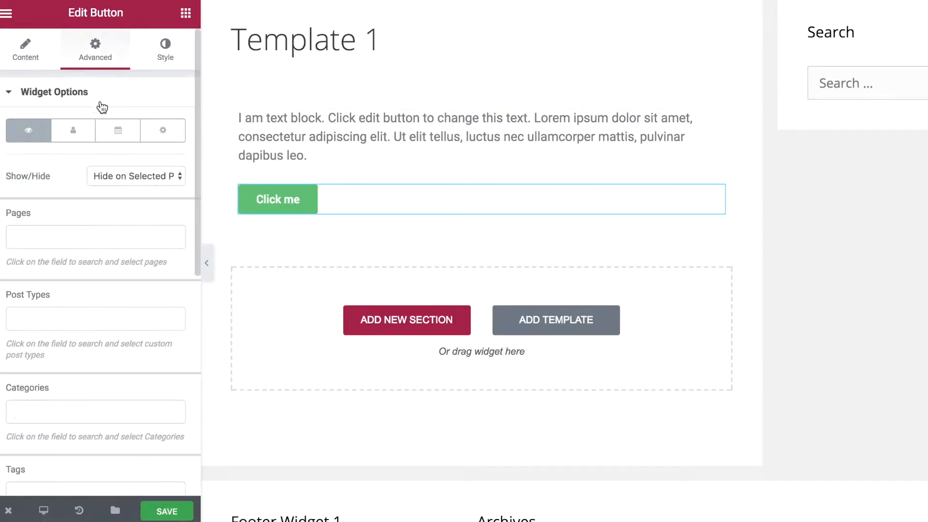
Hide the button on the Promos category and save the page
left_click(95, 412)
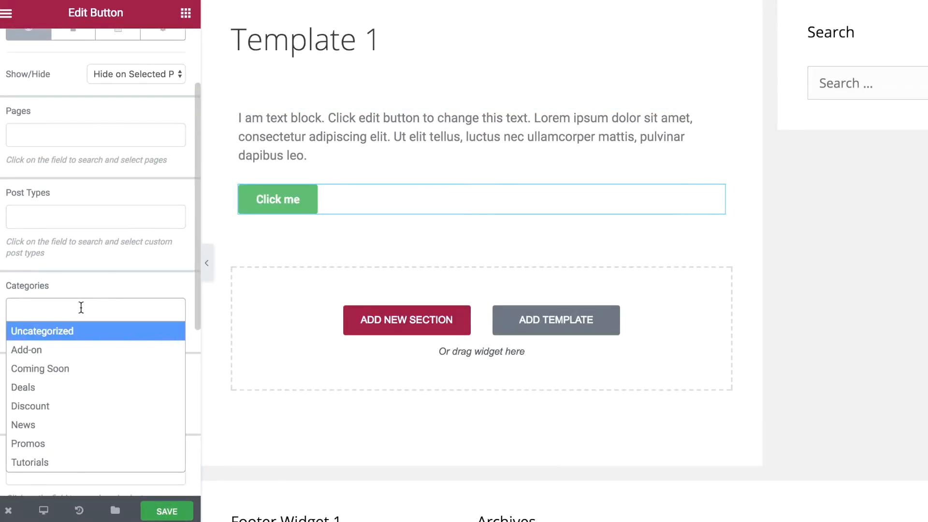
left_click(28, 443)
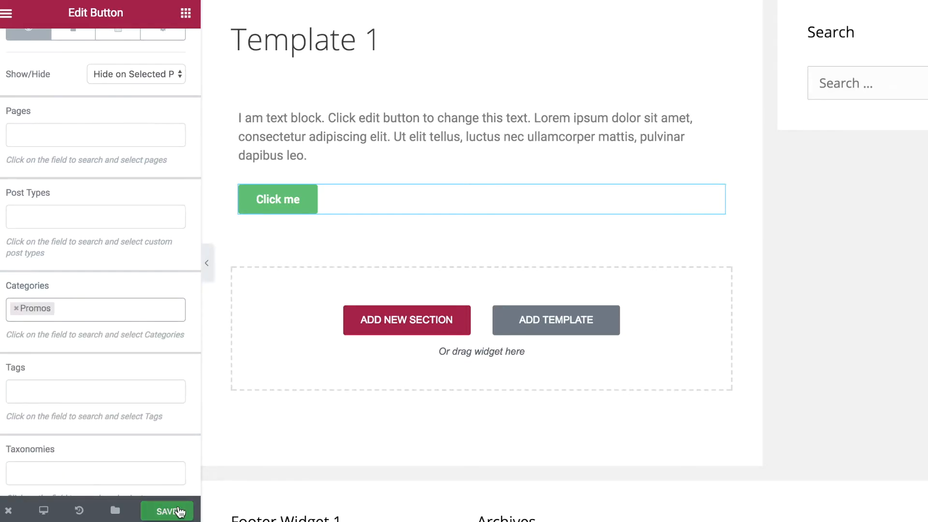
left_click(168, 510)
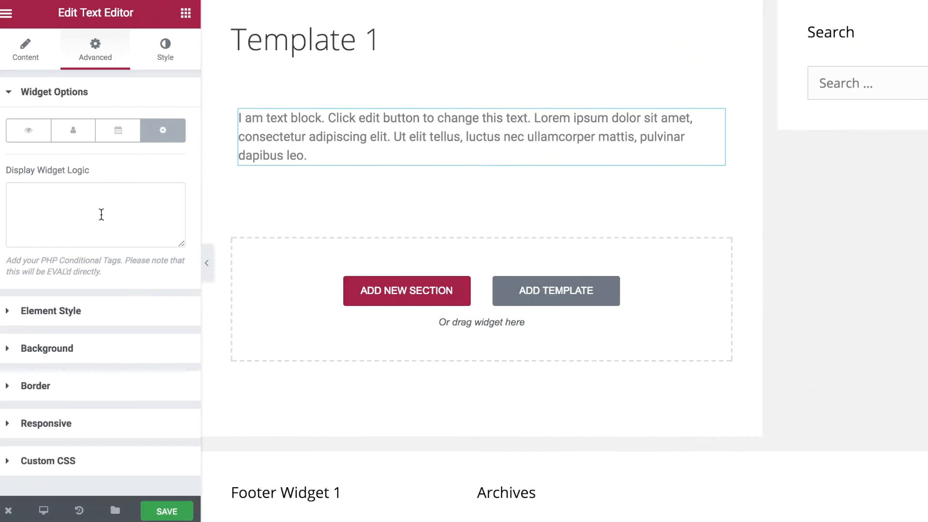
Enter is_user_logged_in() as the text block's Display Widget Logic condition
type("is_use")
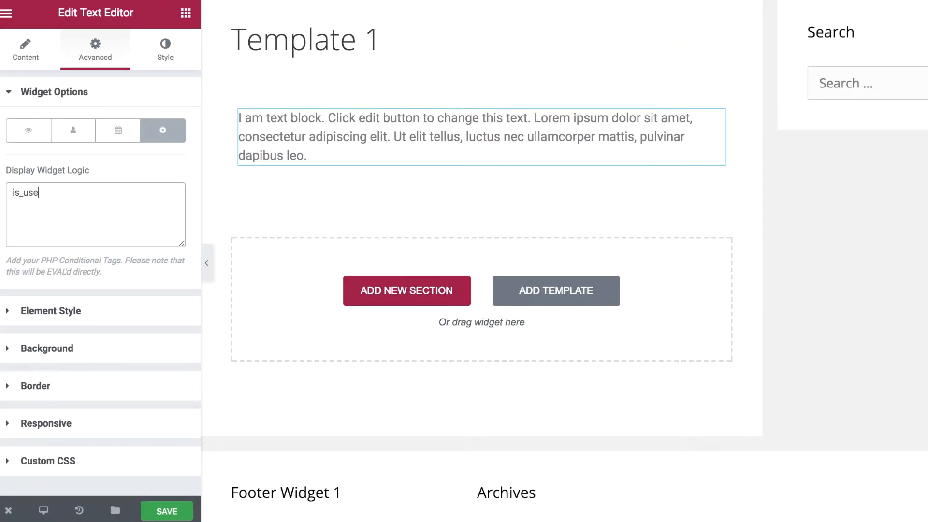
type("r_logged")
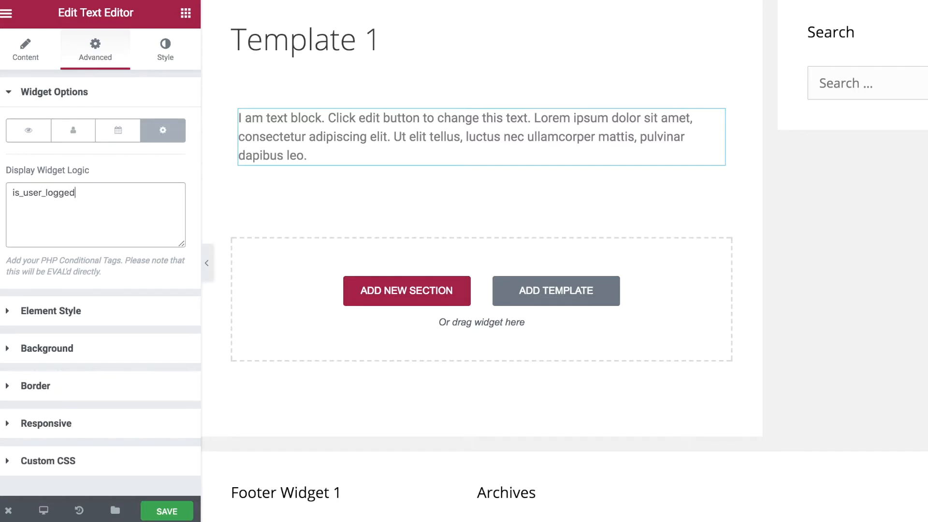
type("in()")
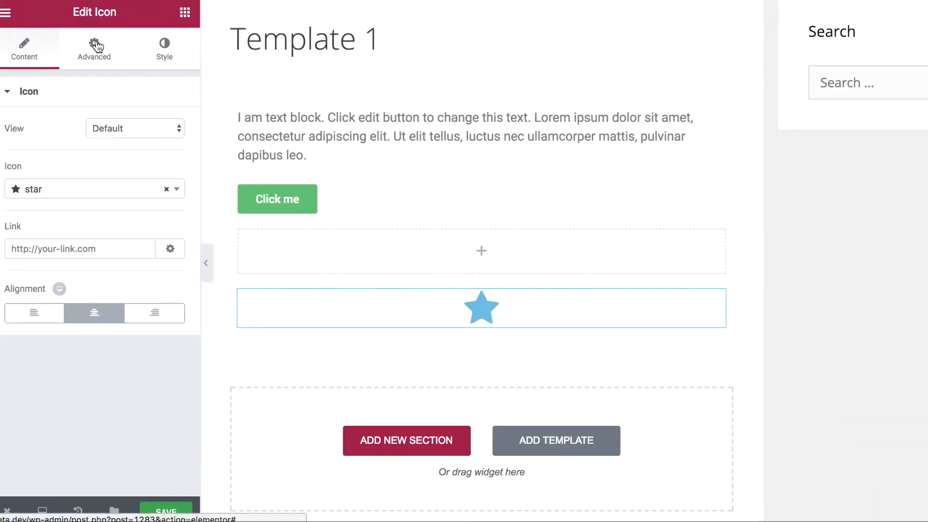
Restrict the star icon to the Customer role under Show on Selected Roles
left_click(94, 49)
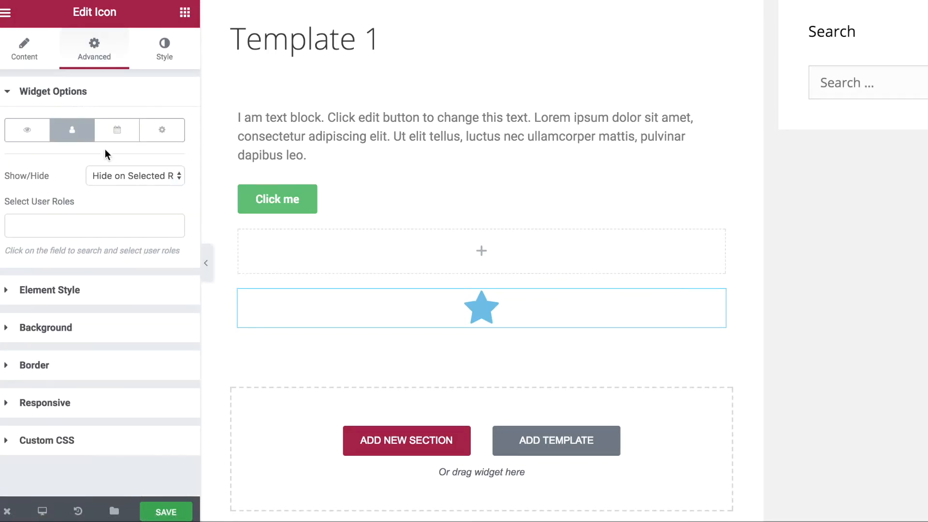
left_click(94, 225)
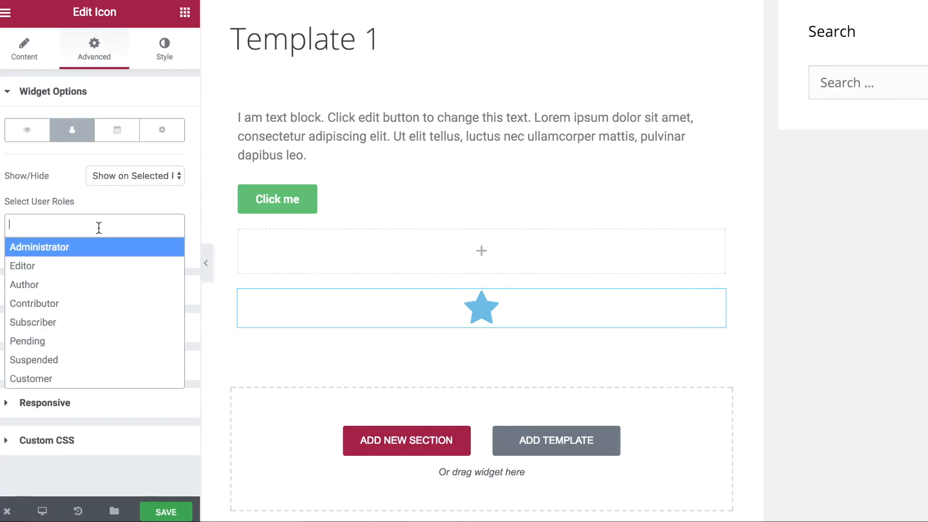
left_click(31, 379)
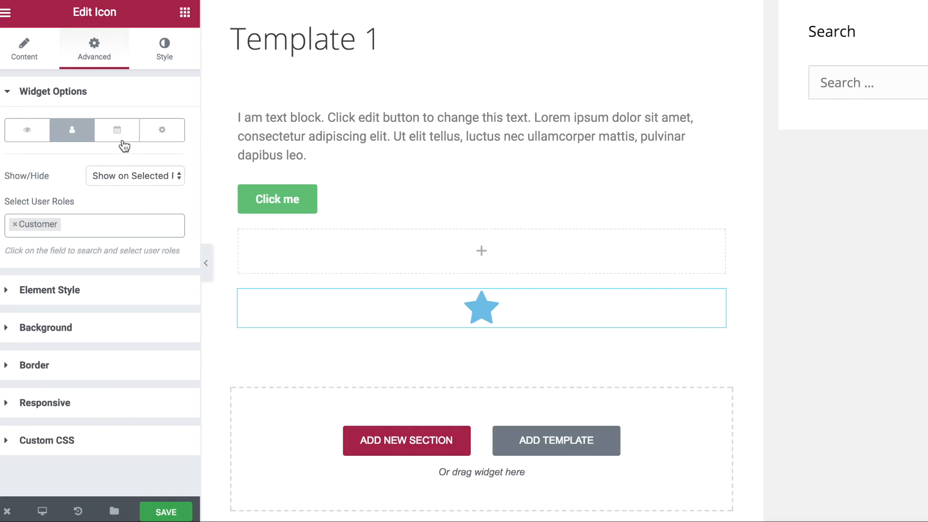
left_click(116, 129)
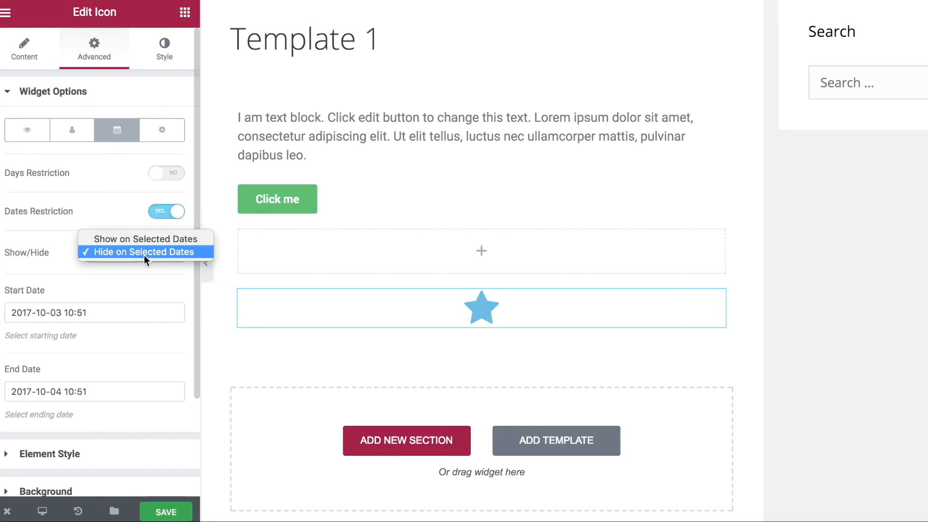
left_click(143, 238)
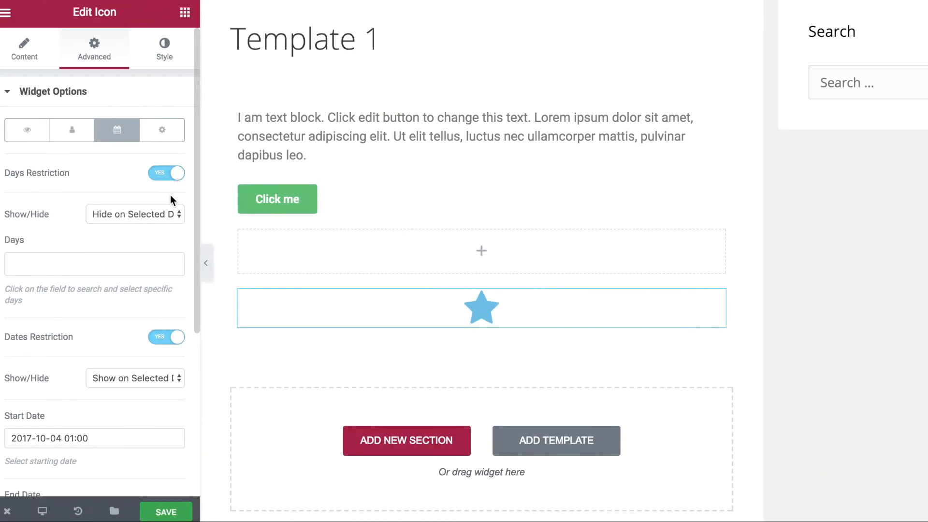
mouse_move(106, 259)
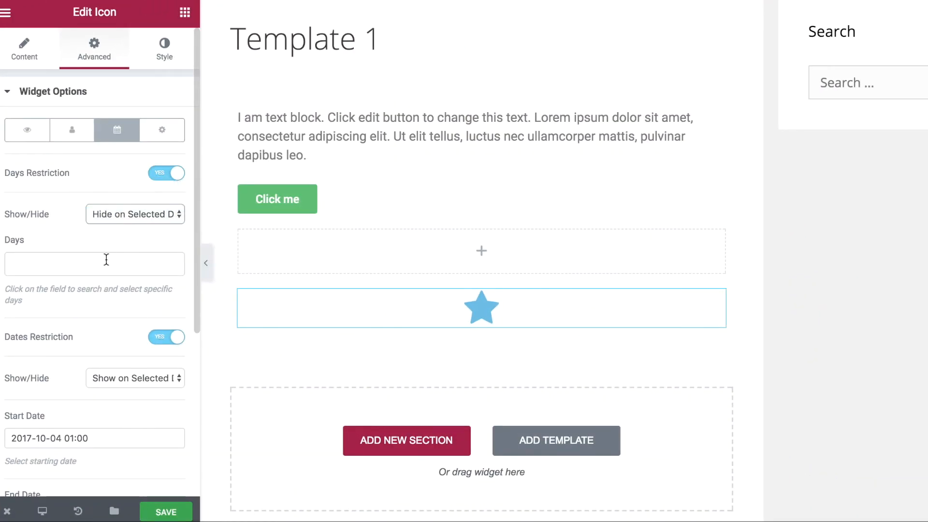
left_click(94, 263)
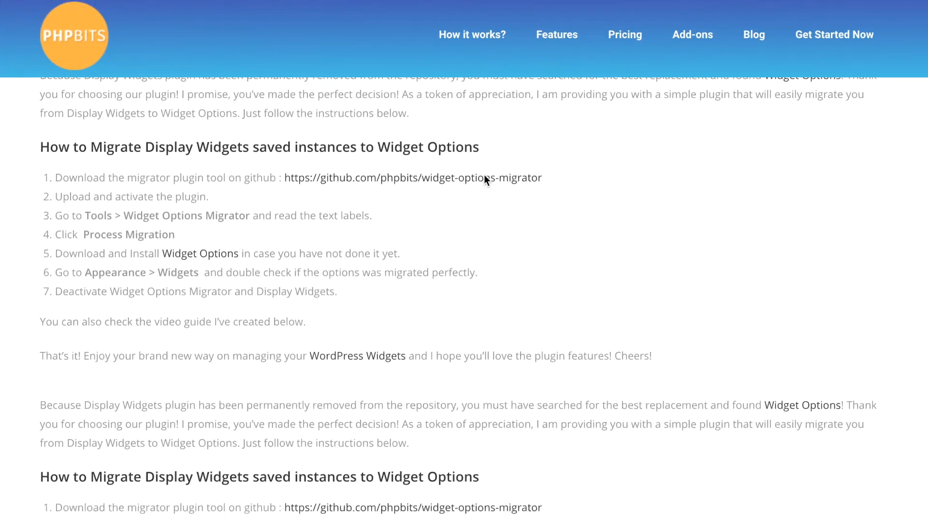
Scroll to the top of the Display Widgets migration article on PHPBits
scroll("up", 3)
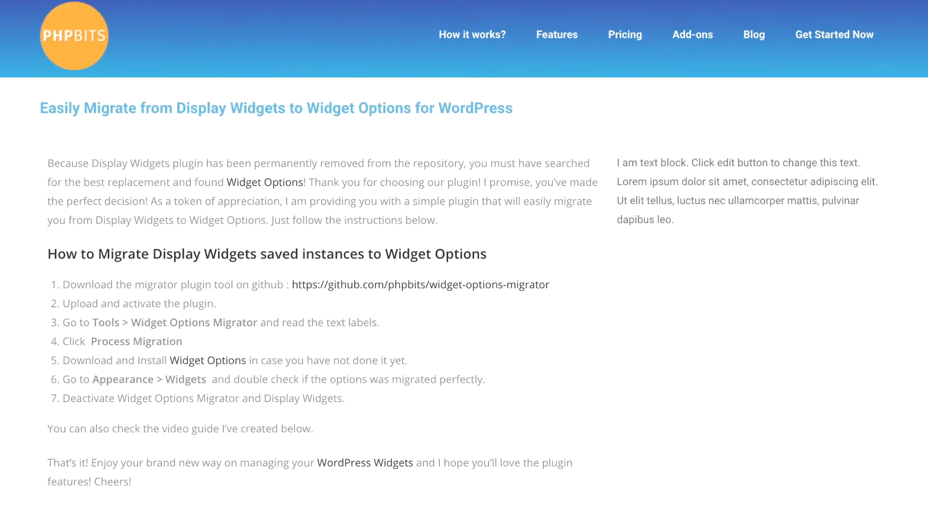